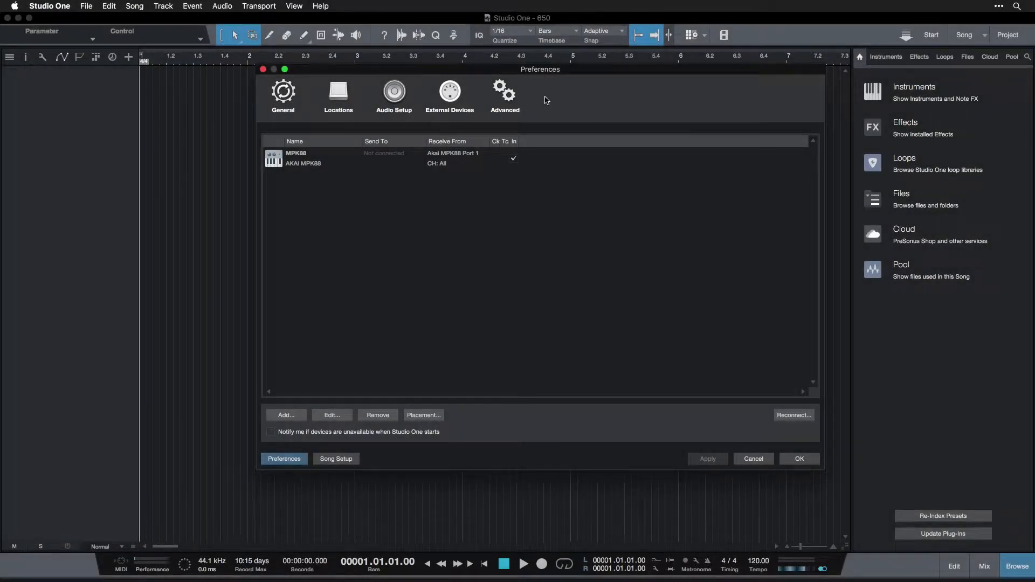
Switch Preferences to the Advanced section, showing its Editing options.
click(504, 96)
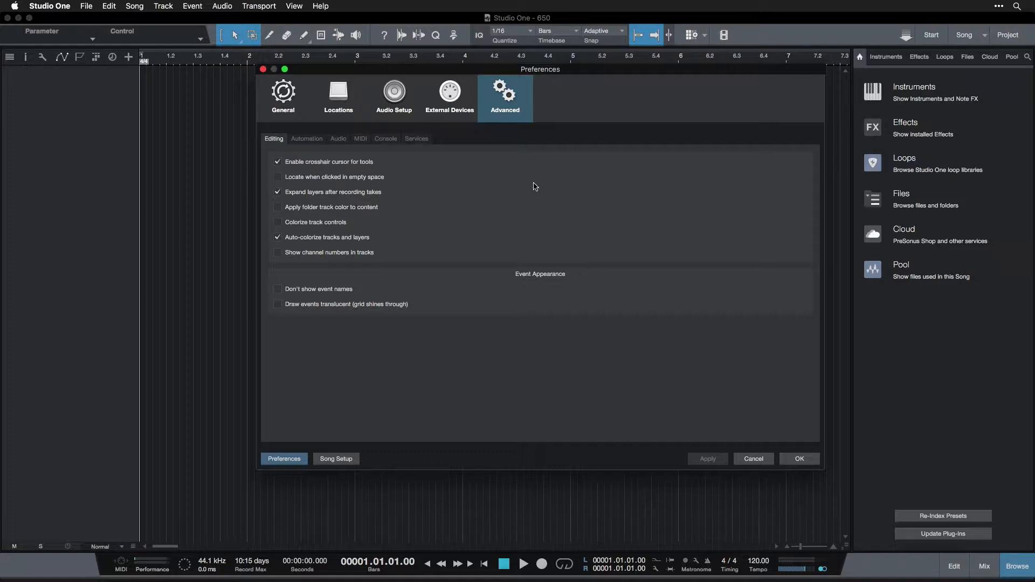
mouse_move(294, 138)
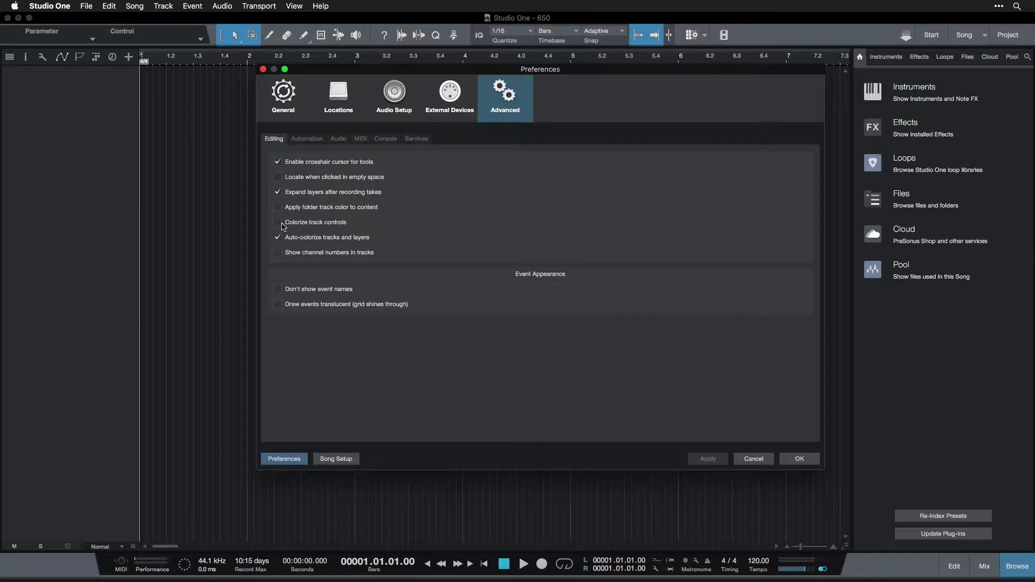
Enable 'Colorize track controls' and 'Draw events translucent (grid shines through)' on the Editing tab.
click(278, 222)
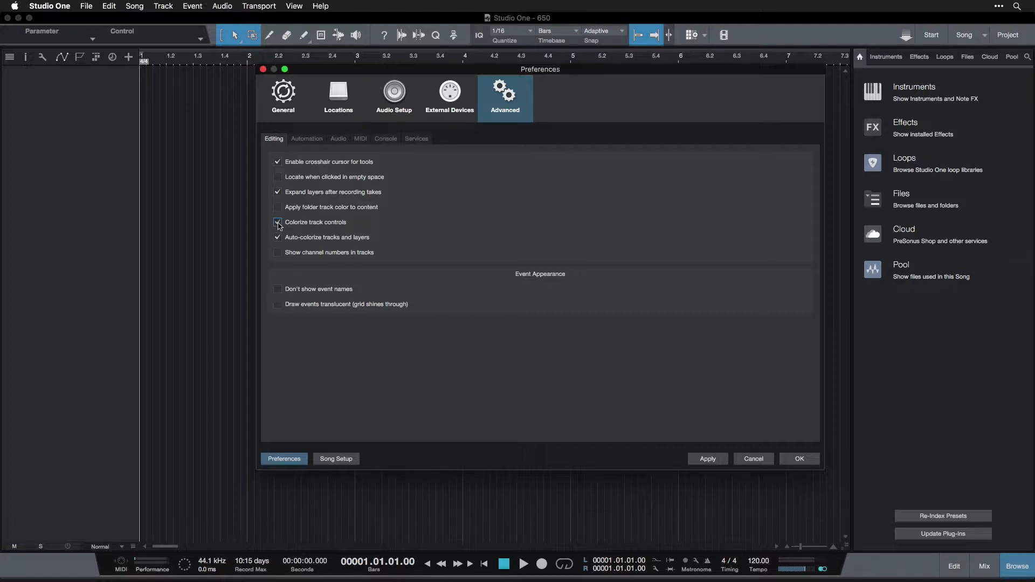
click(278, 223)
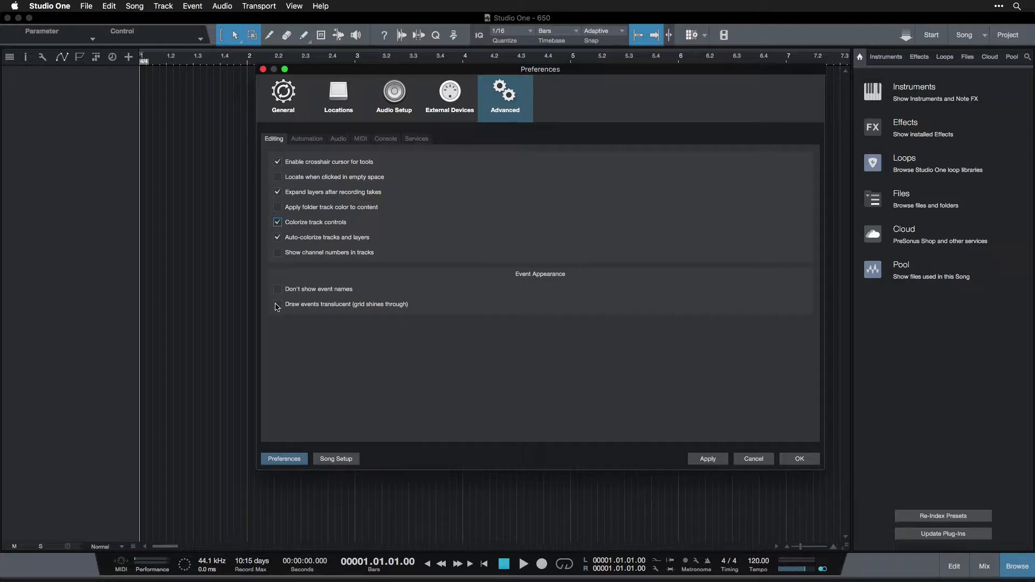
click(278, 306)
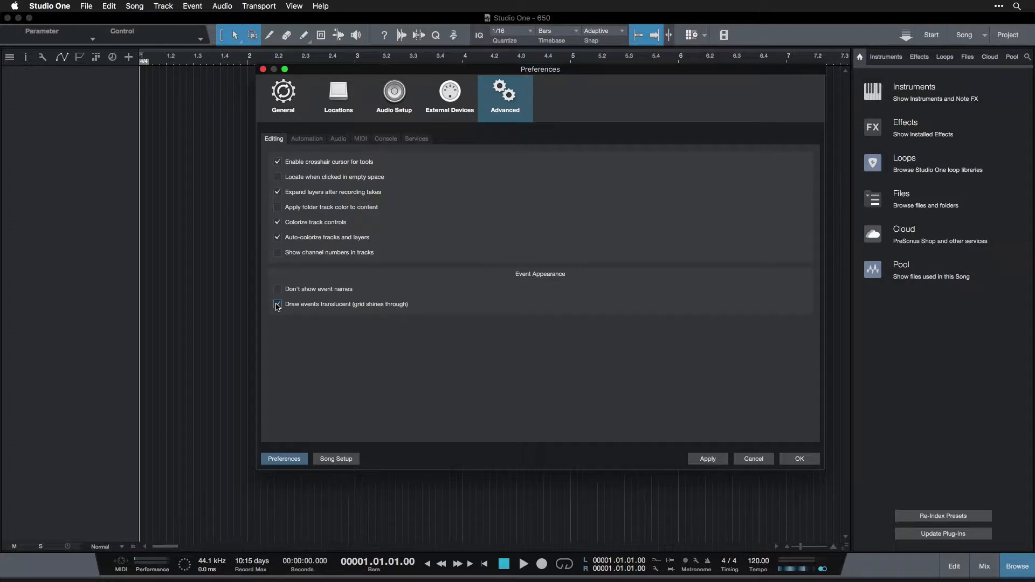
click(277, 304)
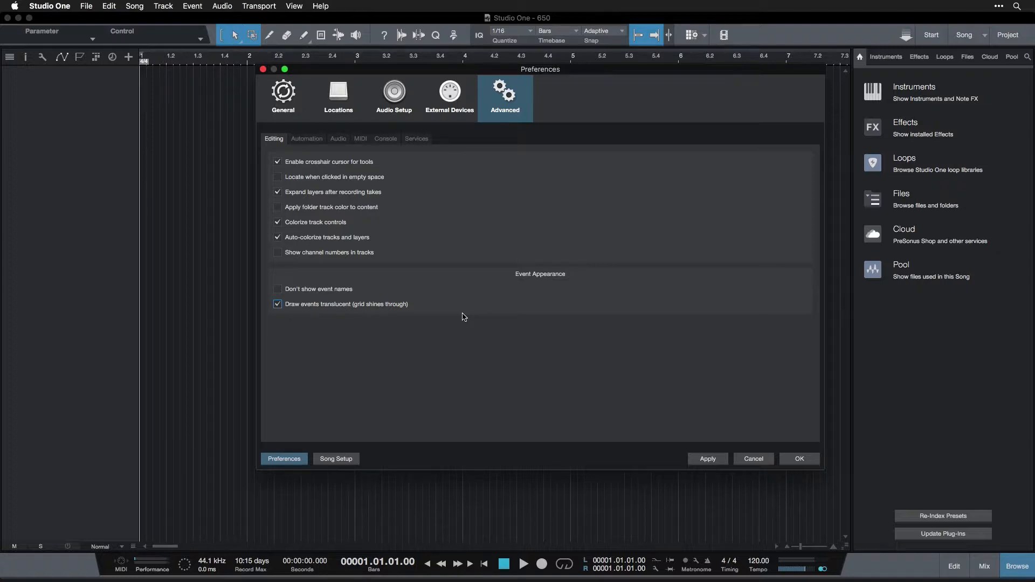
mouse_move(448, 308)
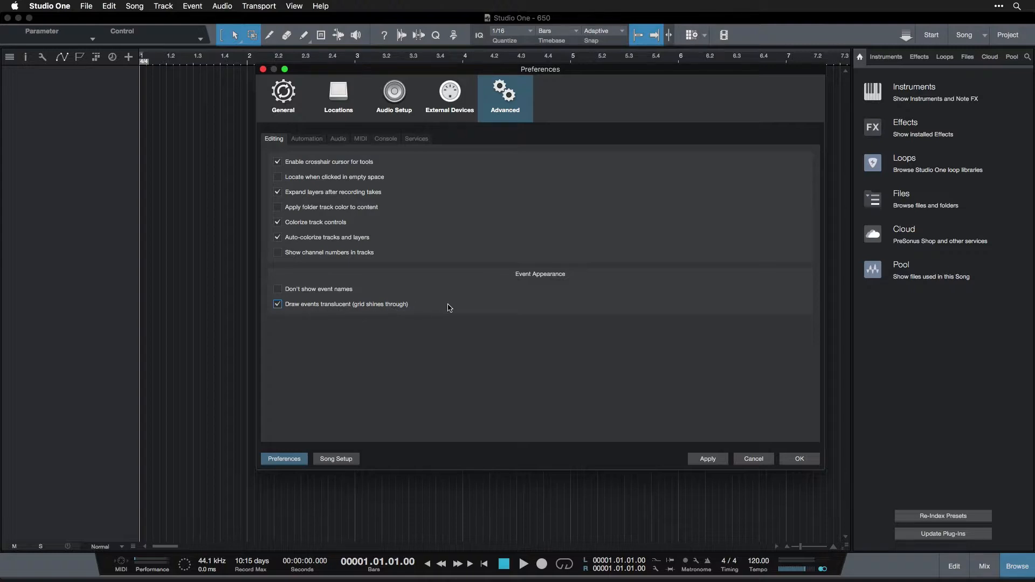
mouse_move(317, 143)
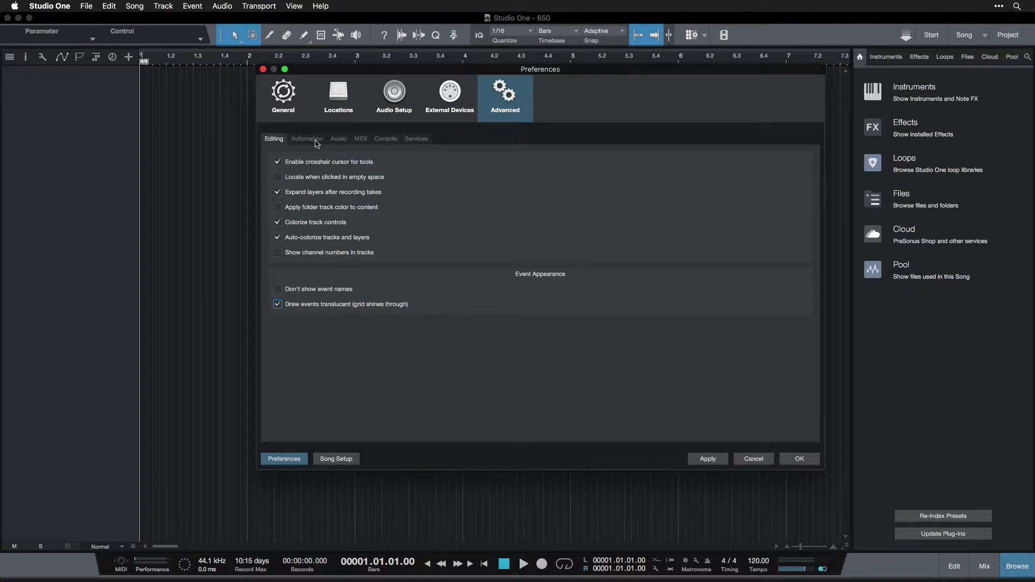
Browse the Automation, Audio and MIDI advanced settings, ending on Console.
click(306, 138)
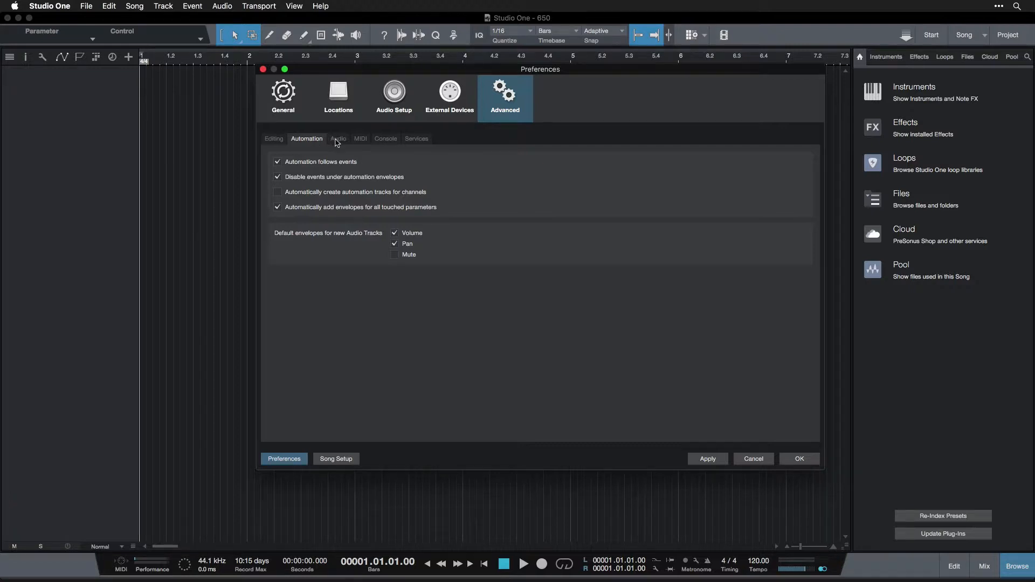
click(338, 139)
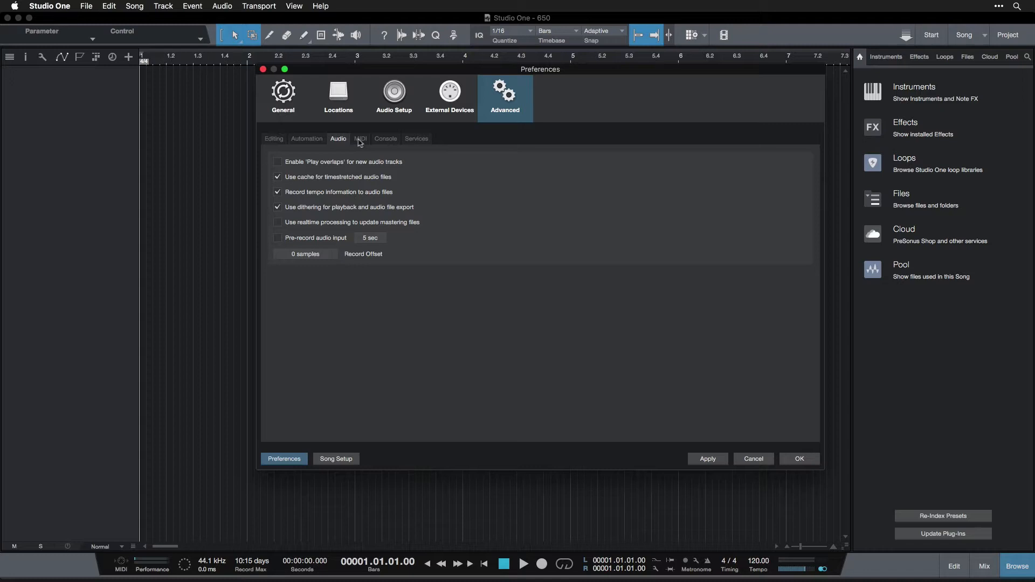
click(361, 138)
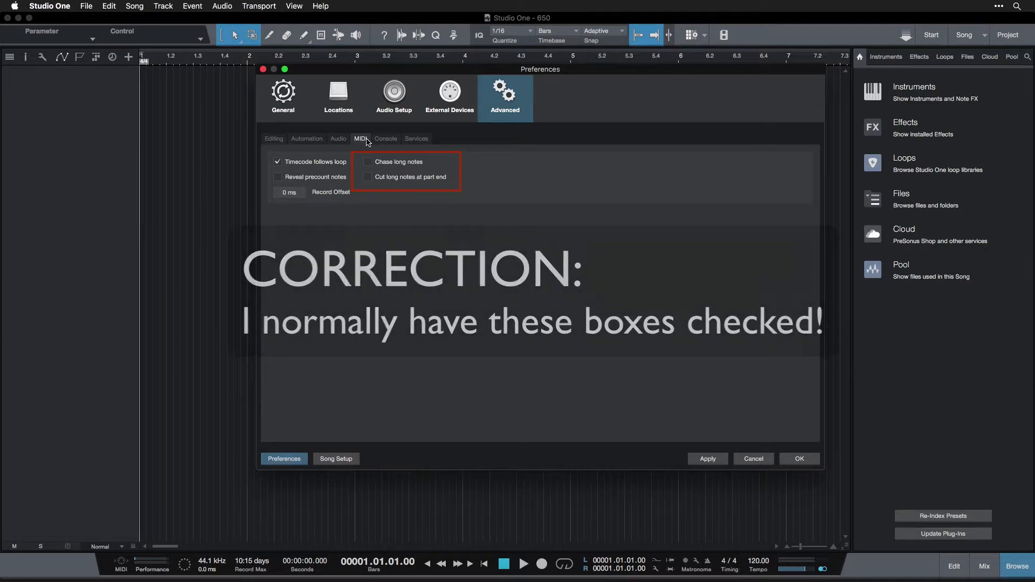
click(385, 139)
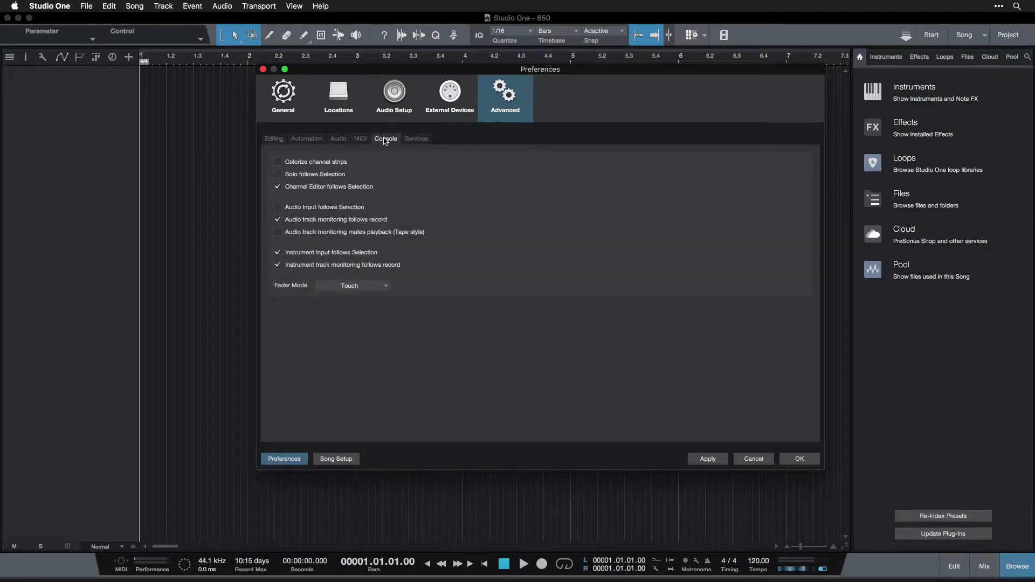
mouse_move(326, 166)
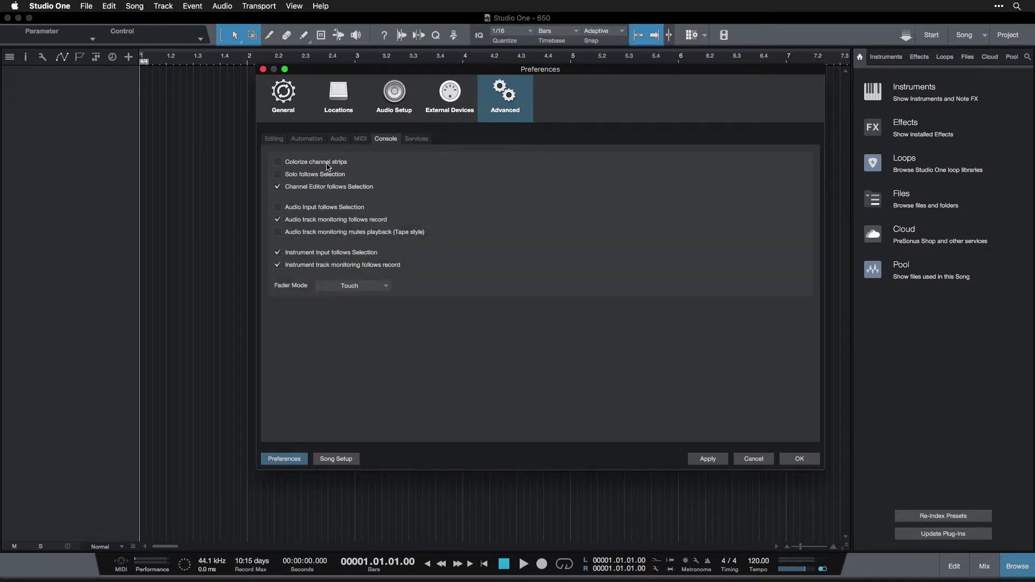
Tick 'Colorize channel strips' on the Advanced Console tab.
click(279, 162)
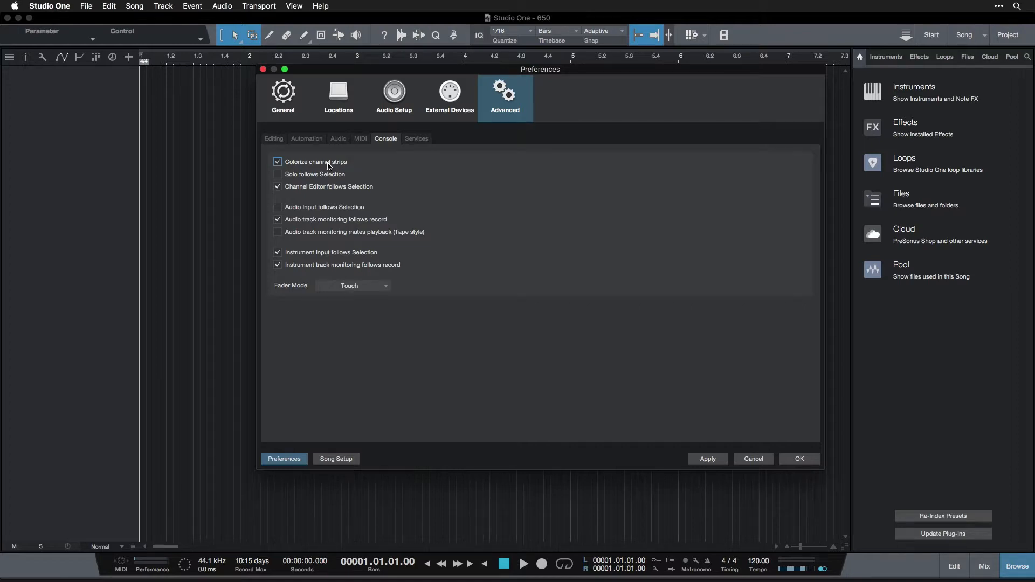
mouse_move(421, 167)
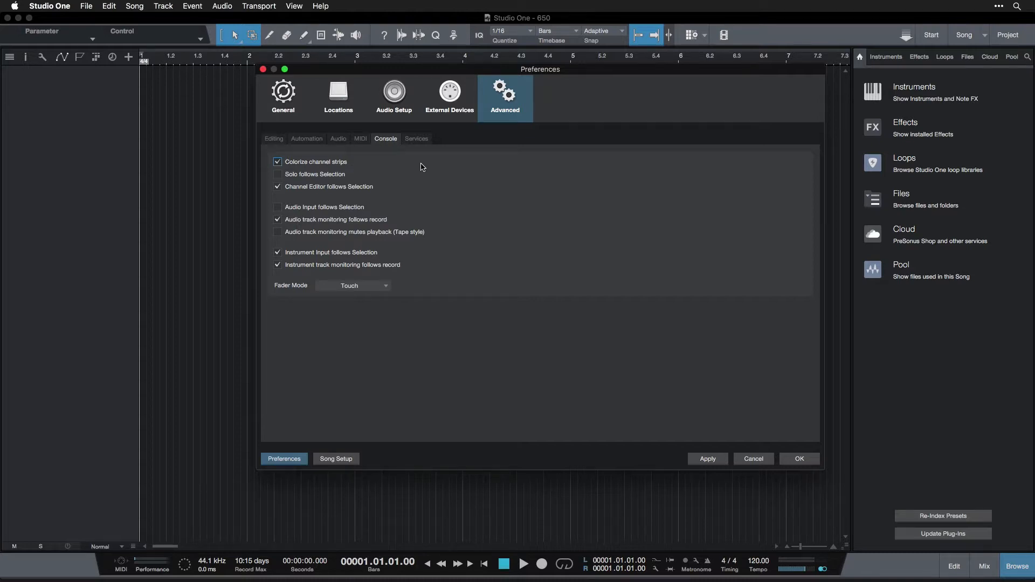
click(277, 162)
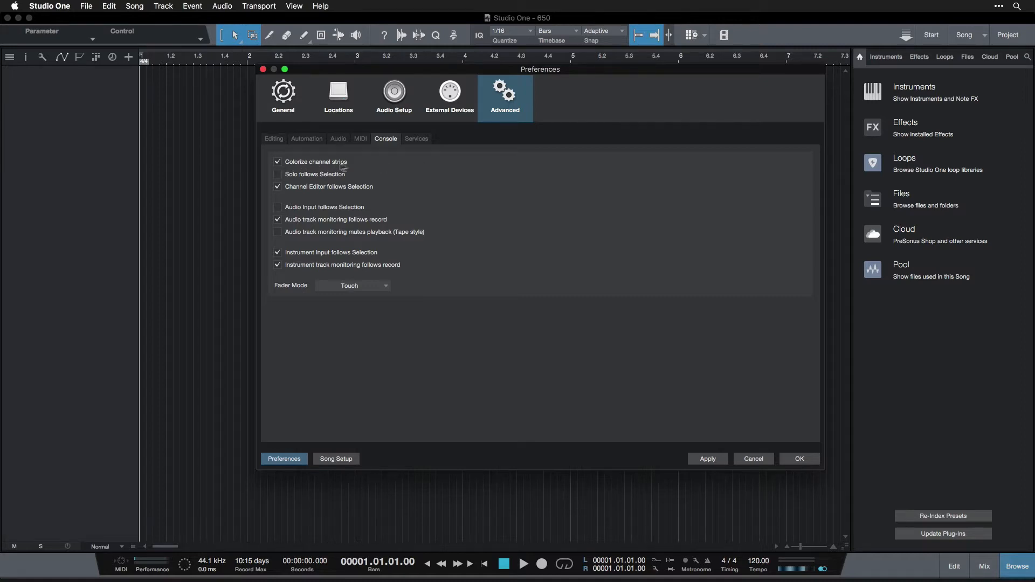
mouse_move(447, 168)
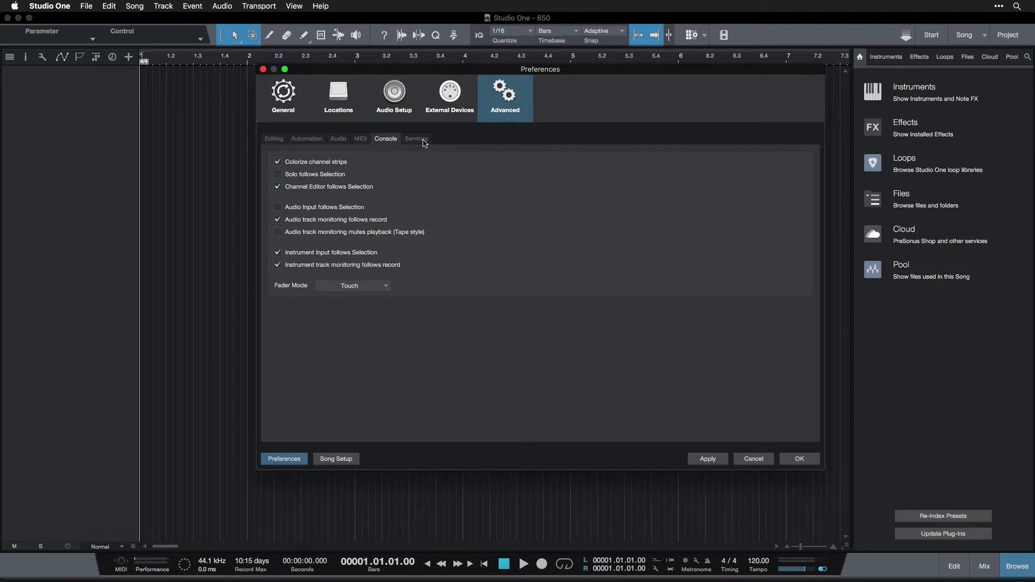
Show the Advanced Services settings with their caution warning.
click(416, 139)
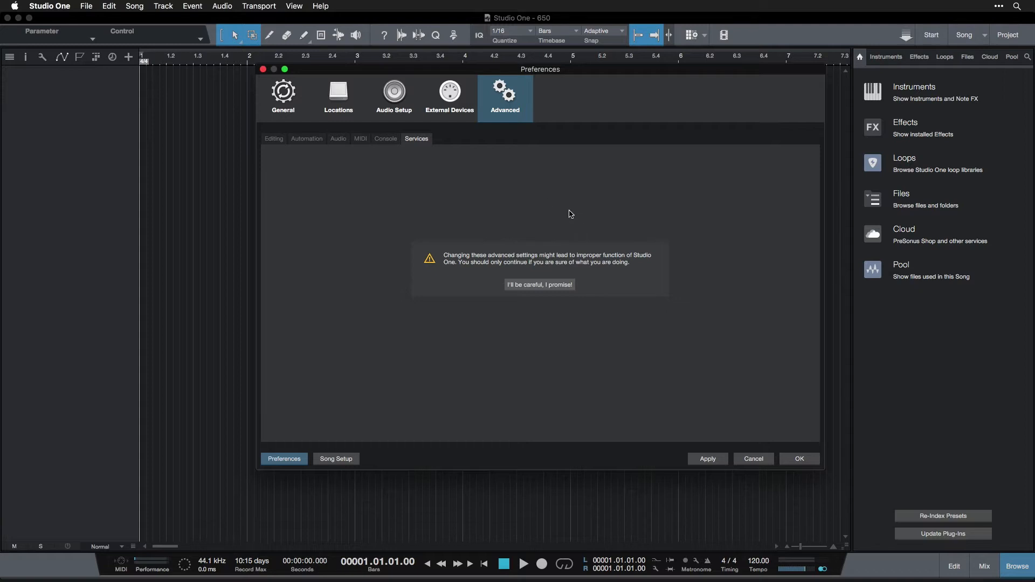
mouse_move(577, 215)
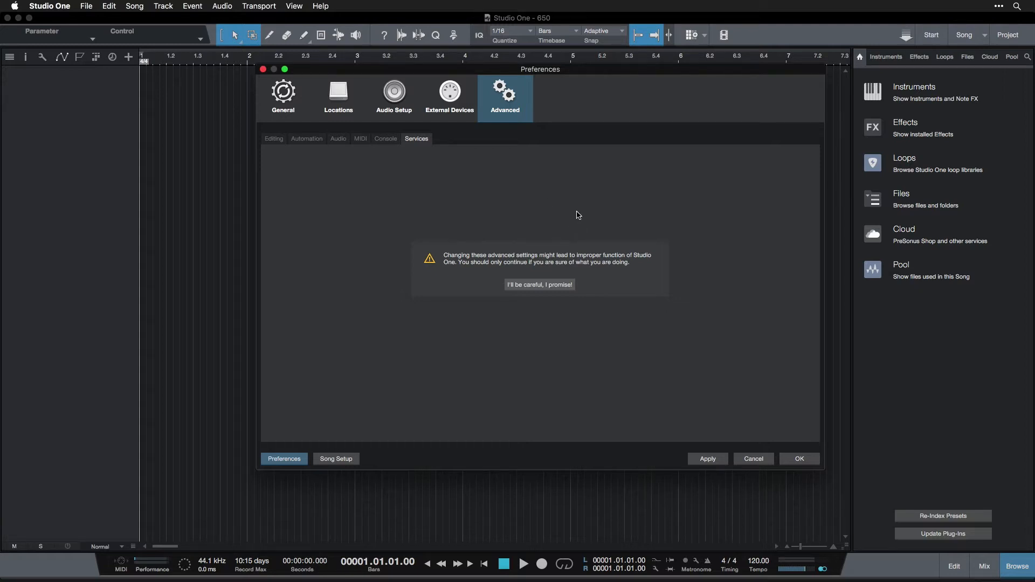
mouse_move(582, 215)
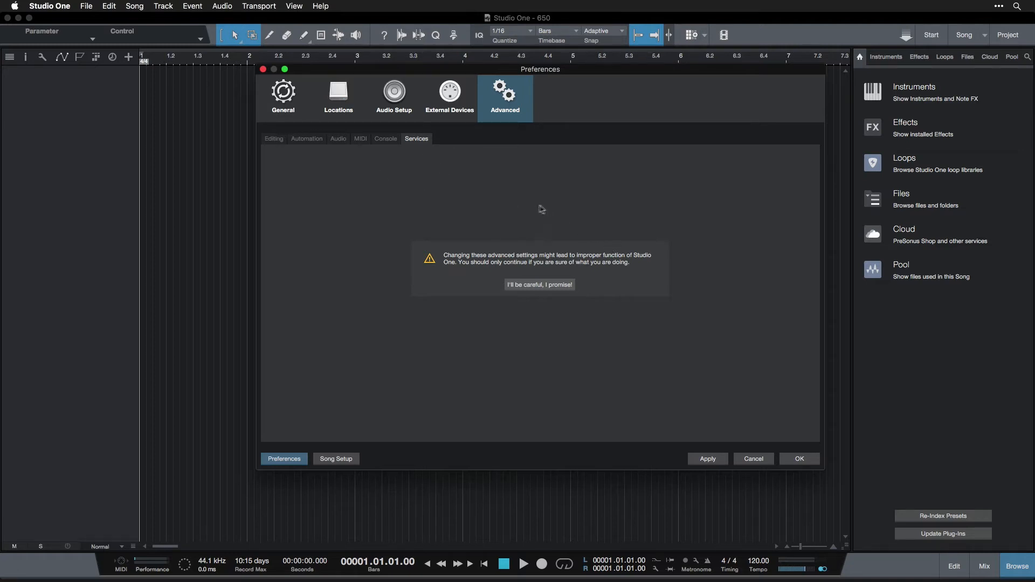
mouse_move(508, 165)
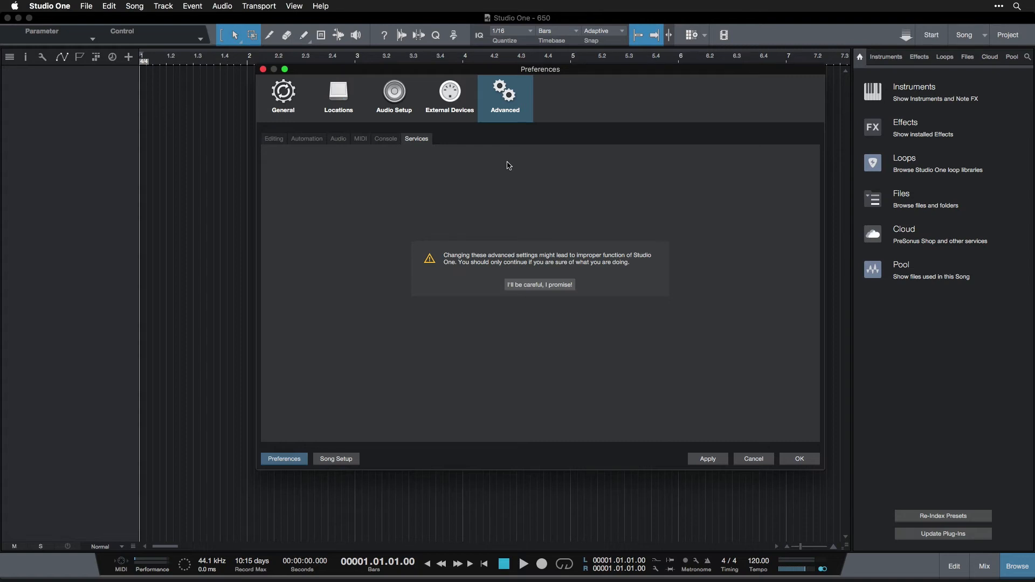
mouse_move(549, 159)
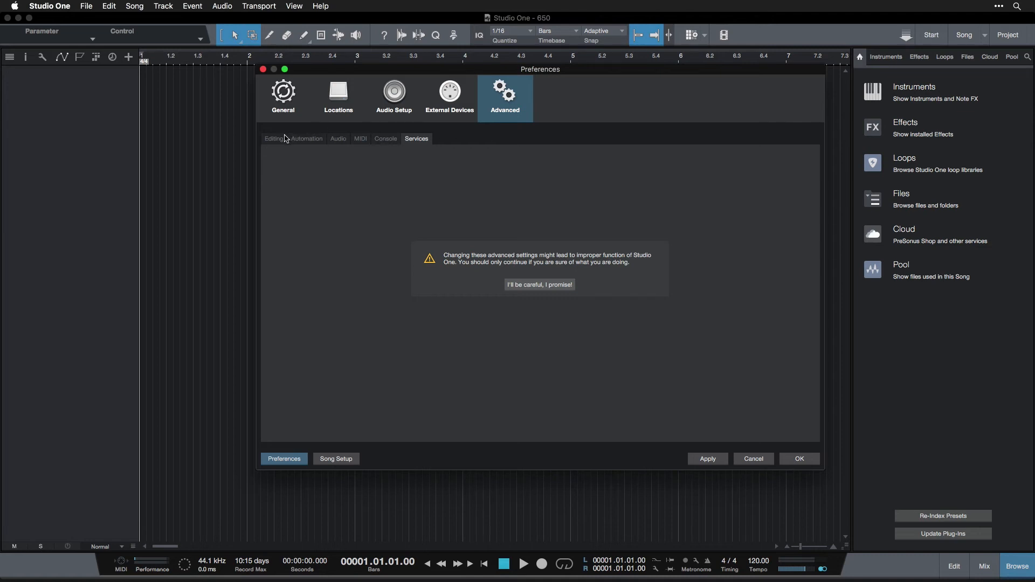
mouse_move(708, 459)
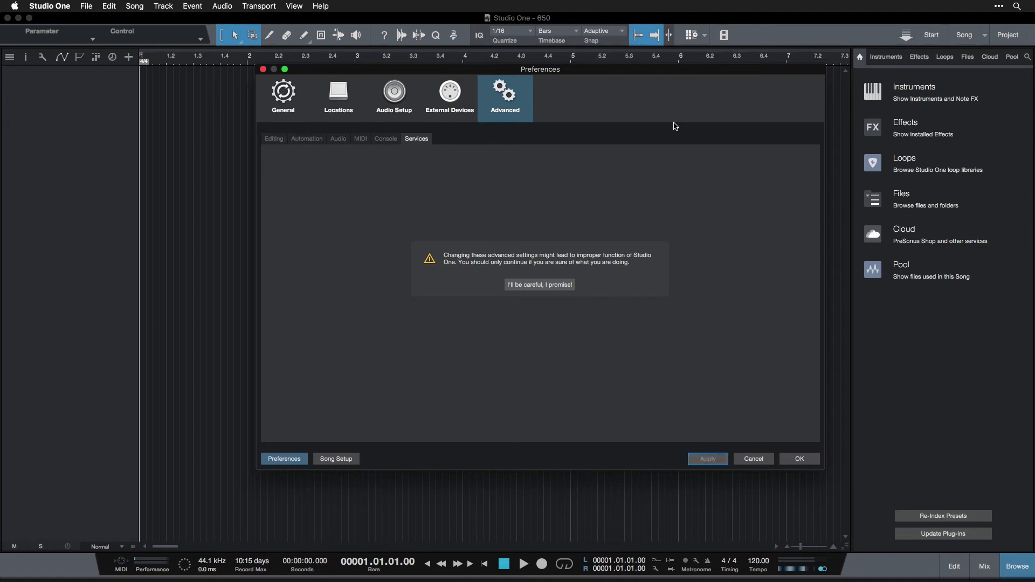
mouse_move(613, 136)
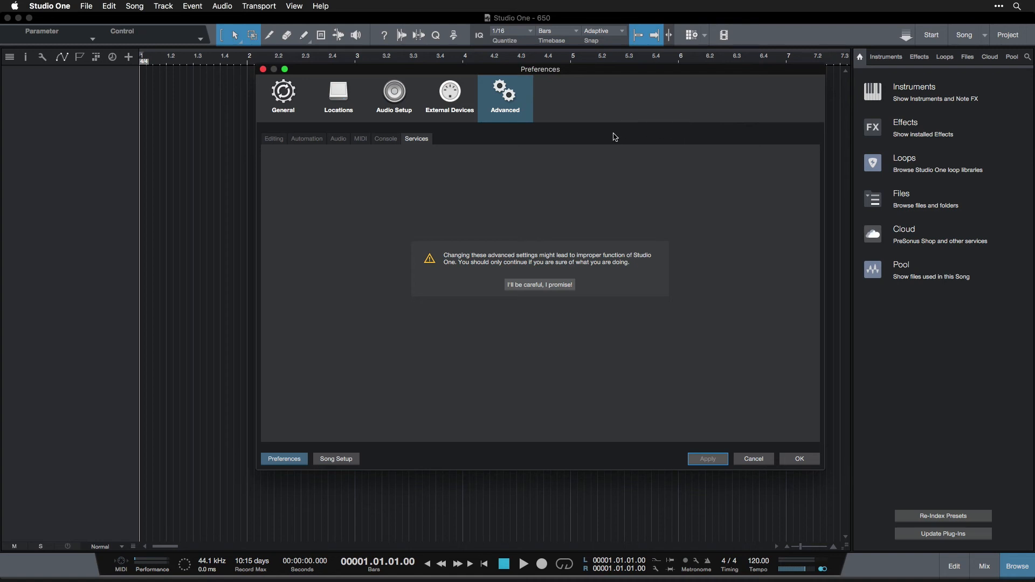